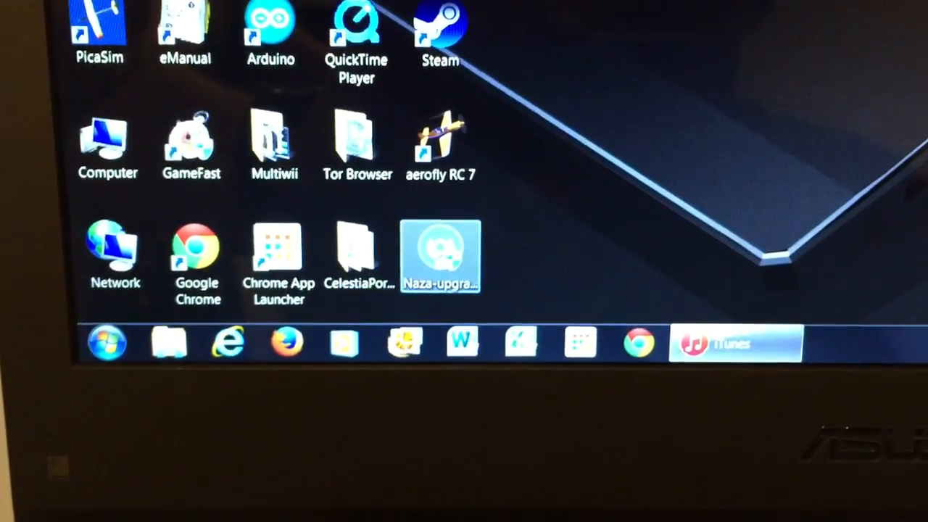
- Launch the Naza-upgrade tool and let the 4.02 main controller firmware download
double_click(440, 253)
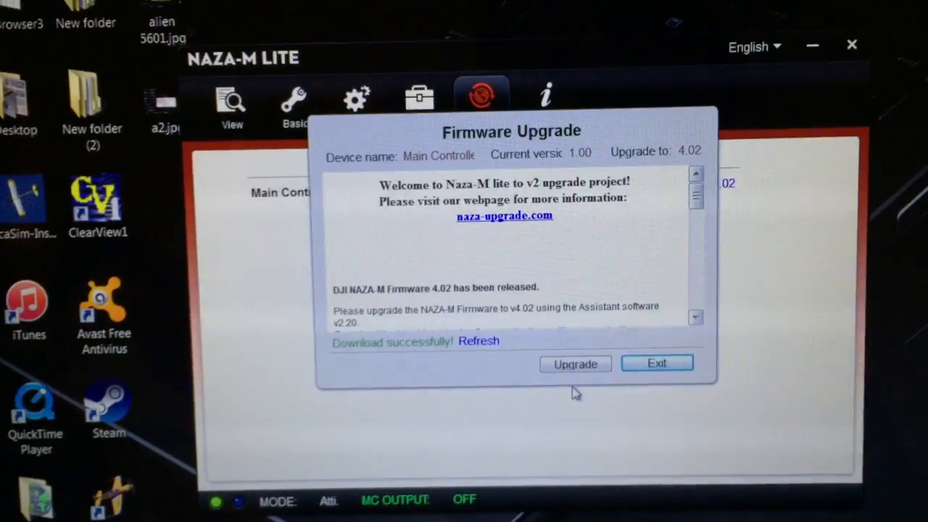
- Install firmware 4.02 on the main controller, confirm the warning, and dismiss the success message
click(574, 364)
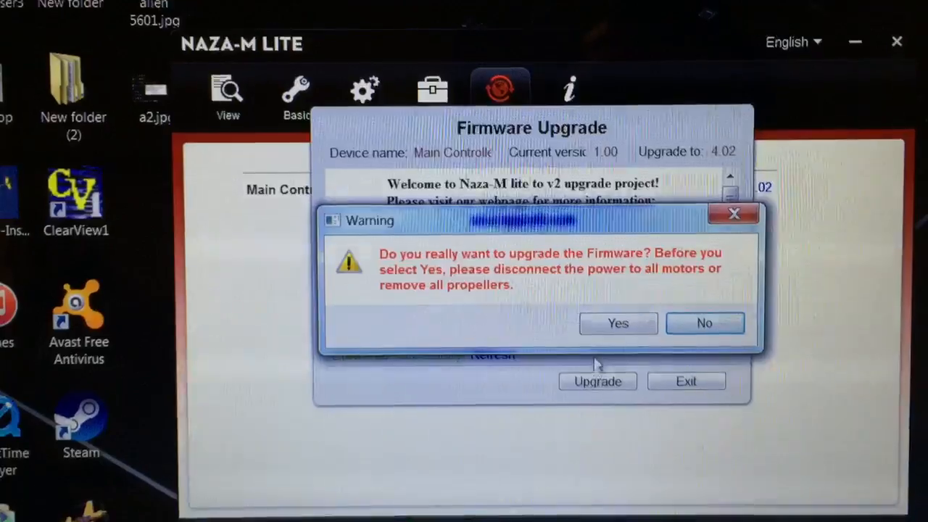
click(617, 323)
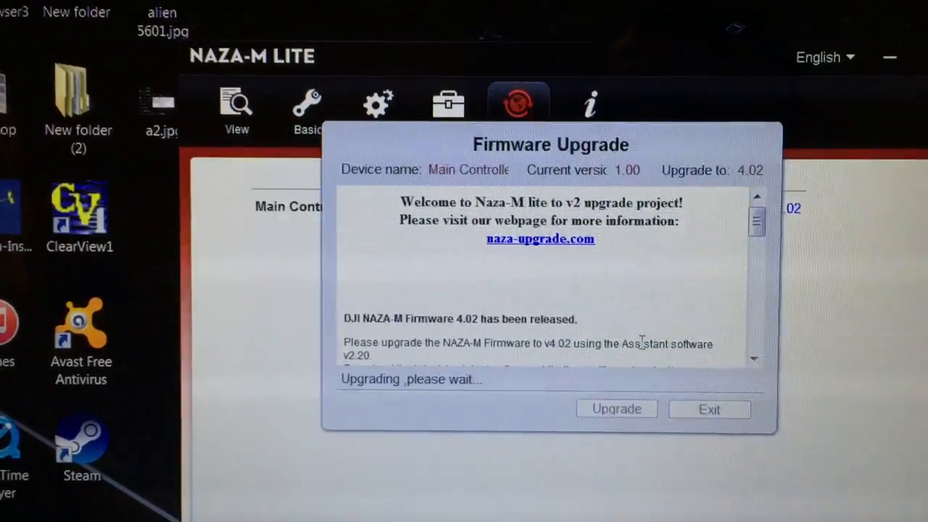
click(616, 407)
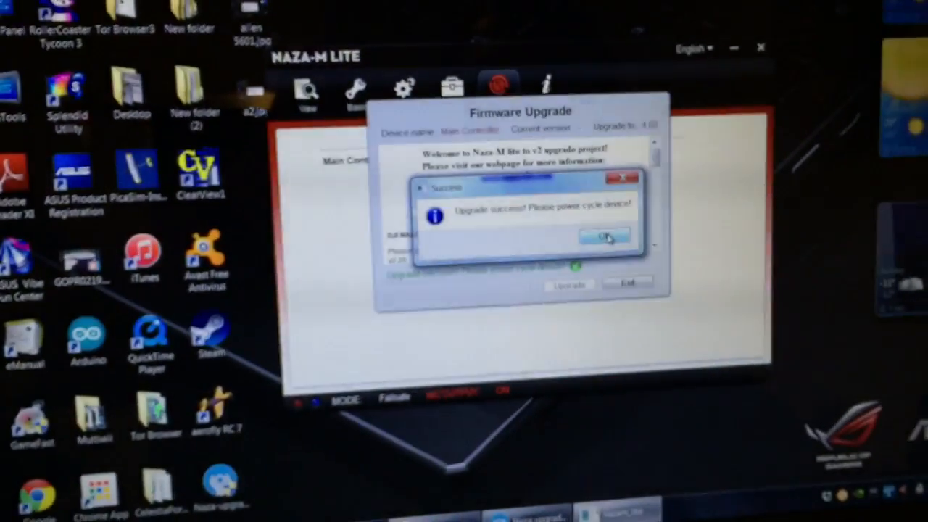
click(605, 238)
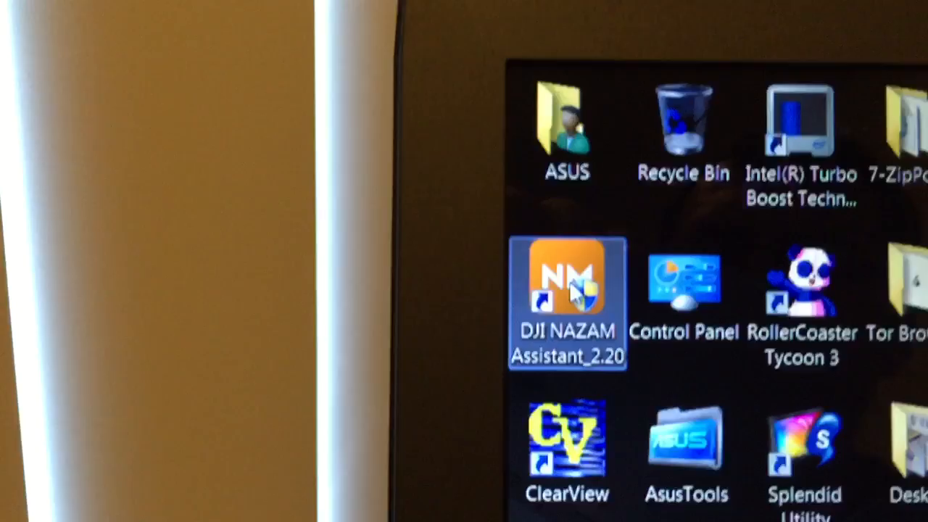
- Launch DJI NAZA-M Assistant 2.20 and allow it through User Account Control
double_click(567, 283)
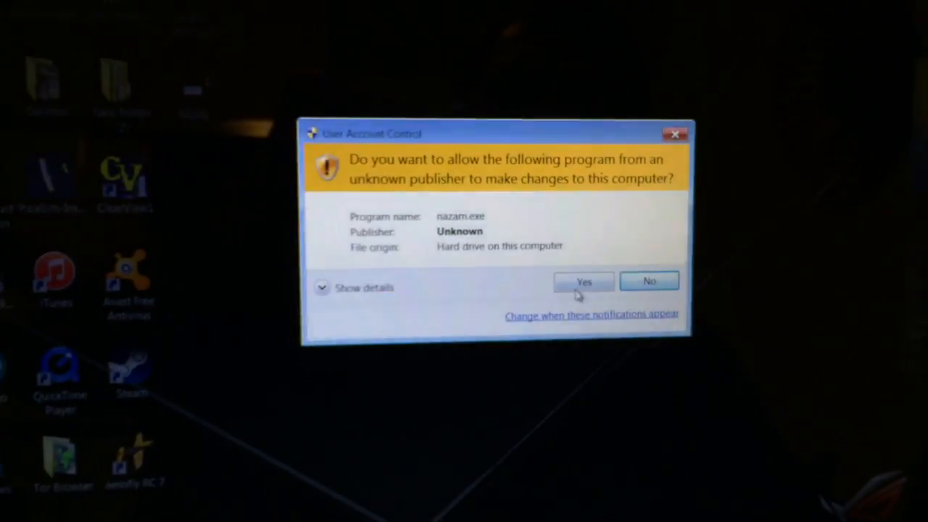
click(584, 281)
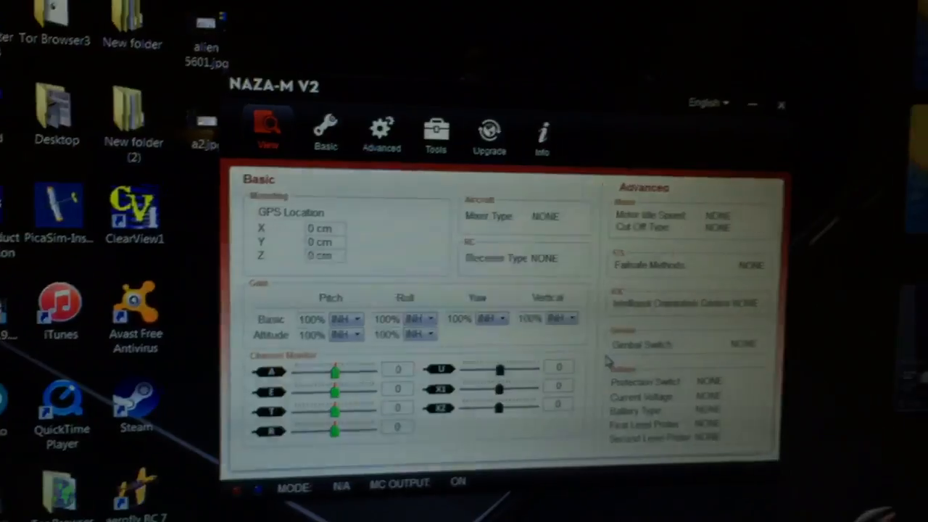
- Dismiss the IMU calibration notice and check that main controller firmware is 4.02
click(435, 134)
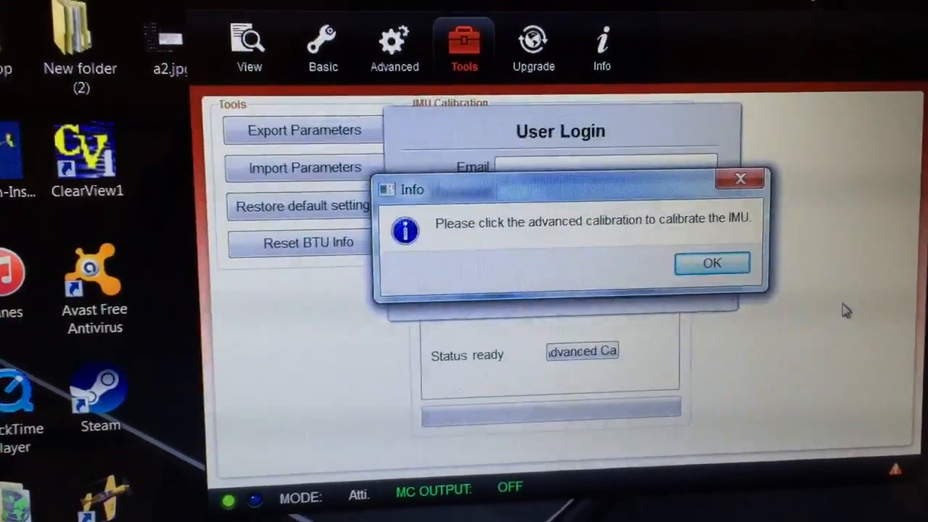
click(710, 263)
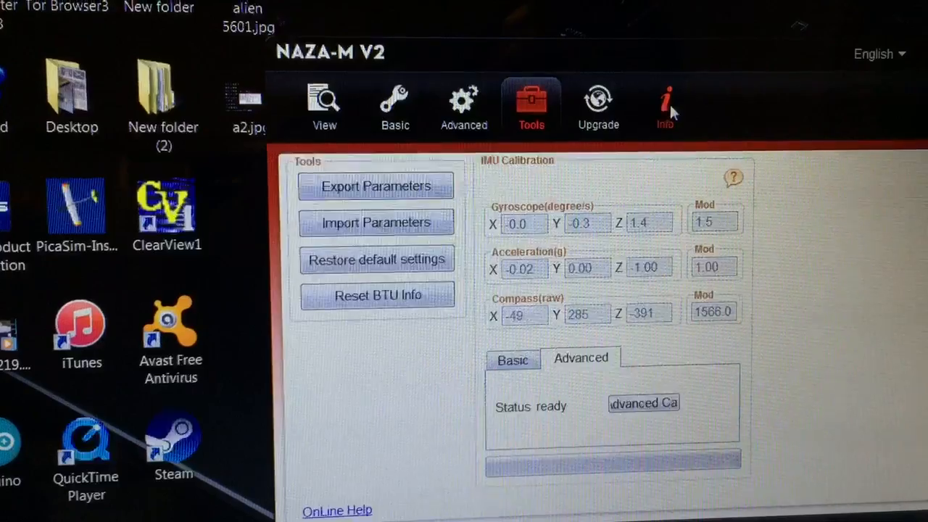
click(598, 105)
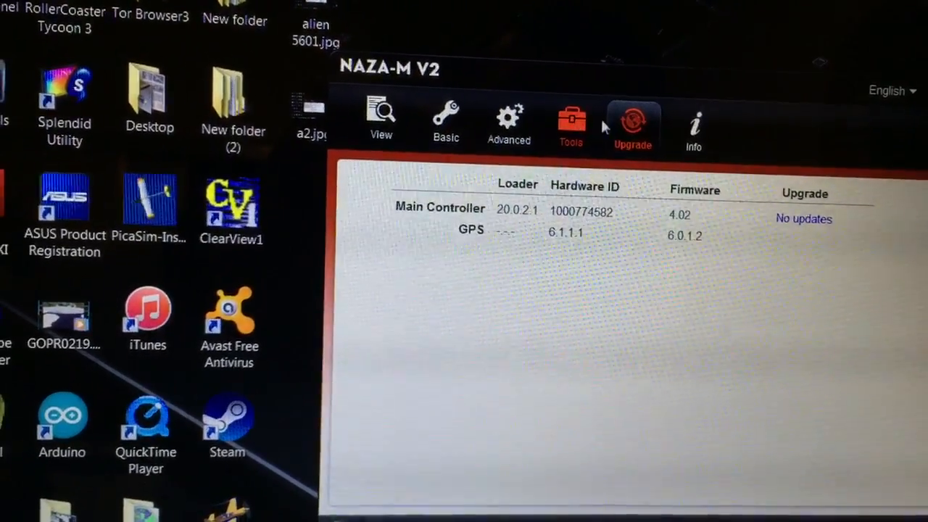
- View the Basic aircraft settings showing the quad-rotor X mixer type
click(570, 123)
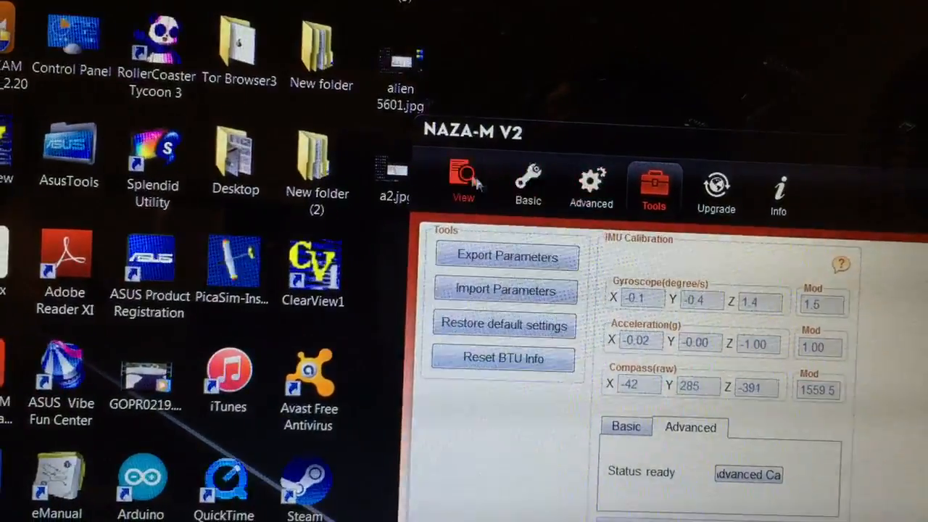
click(527, 185)
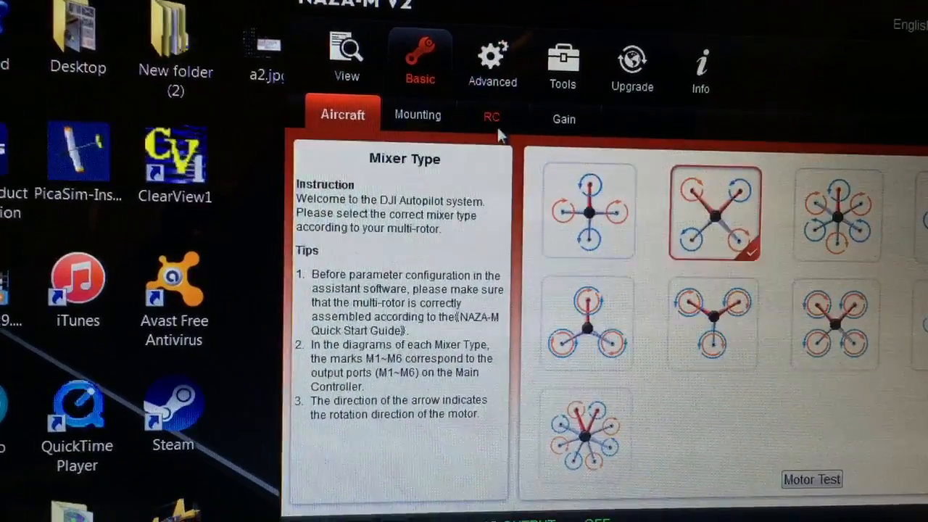
- View the Advanced motor settings: recommended idle speed with intelligent cut-off
click(491, 117)
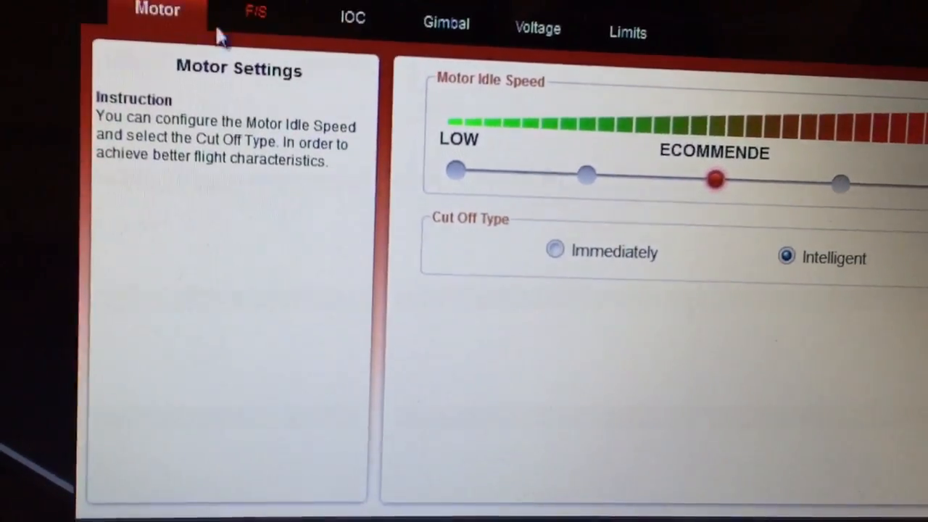
- Review failsafe and voltage settings, then the 2000 m height and radius limits
click(254, 12)
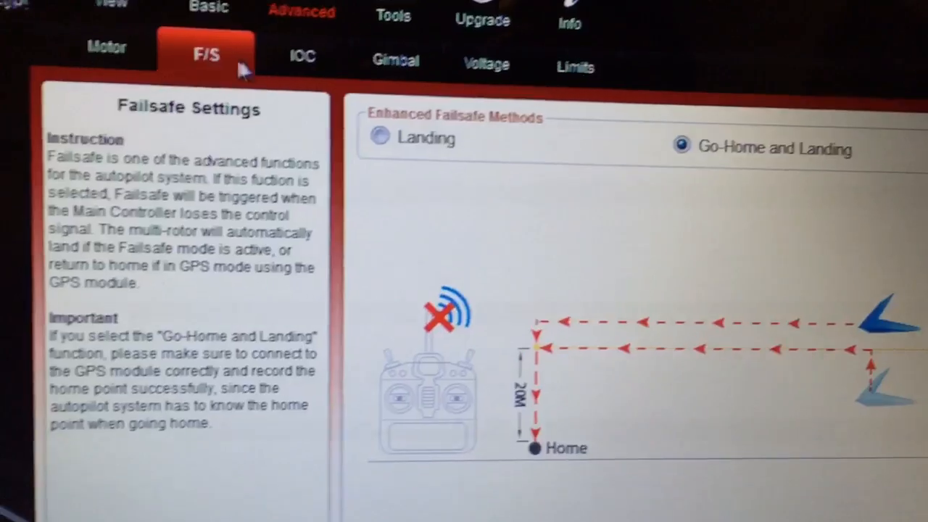
click(478, 64)
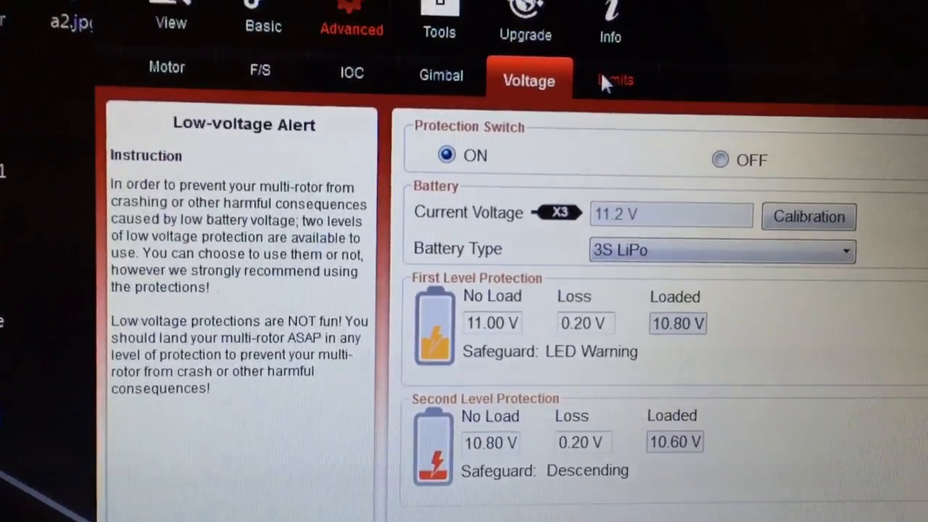
click(615, 79)
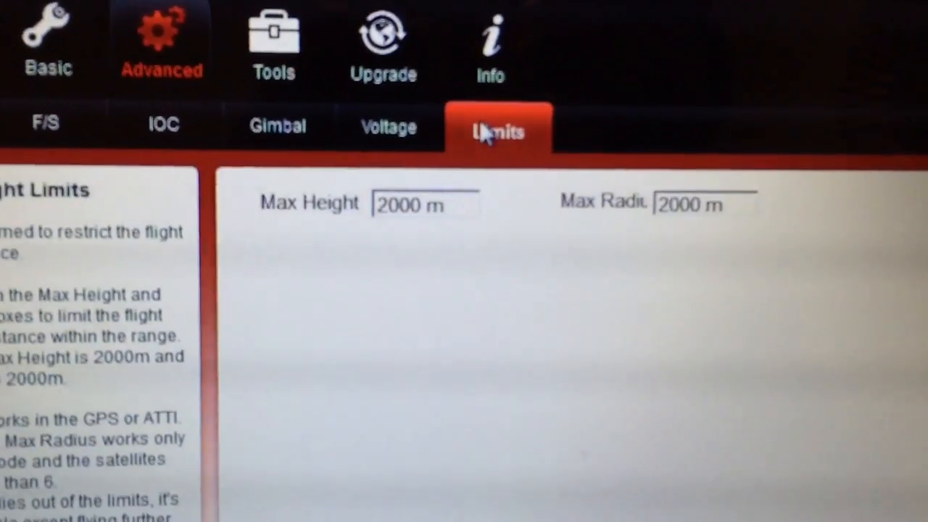